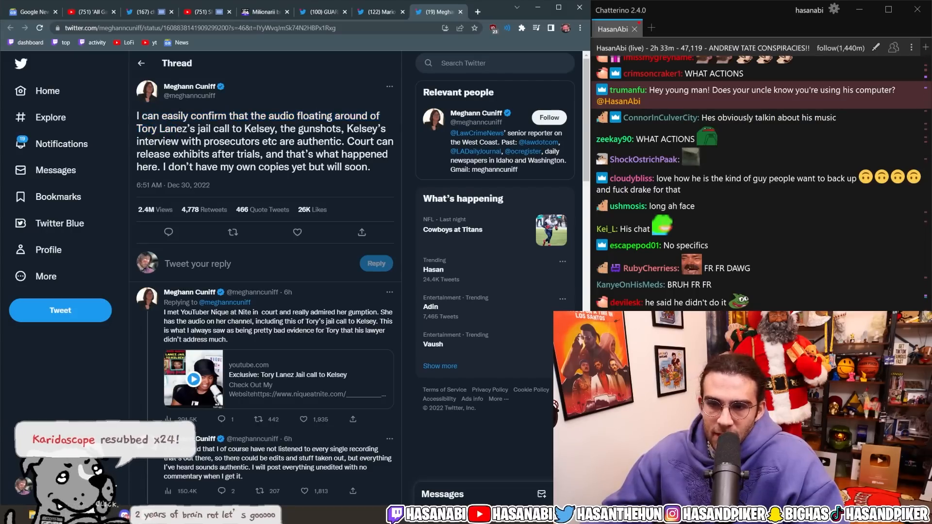
Highlight the opening tweet's lines about courts releasing exhibits and scroll down the page.
drag(218, 116, 251, 141)
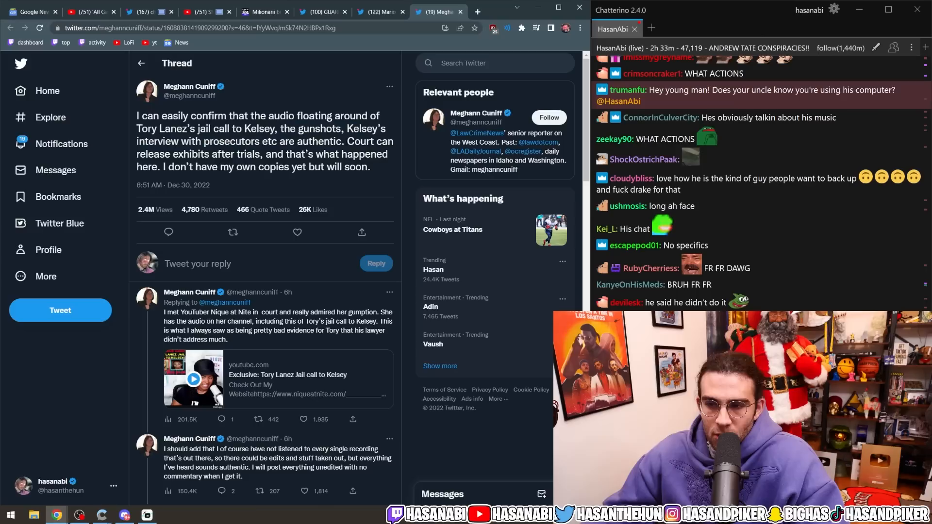
drag(345, 141, 270, 155)
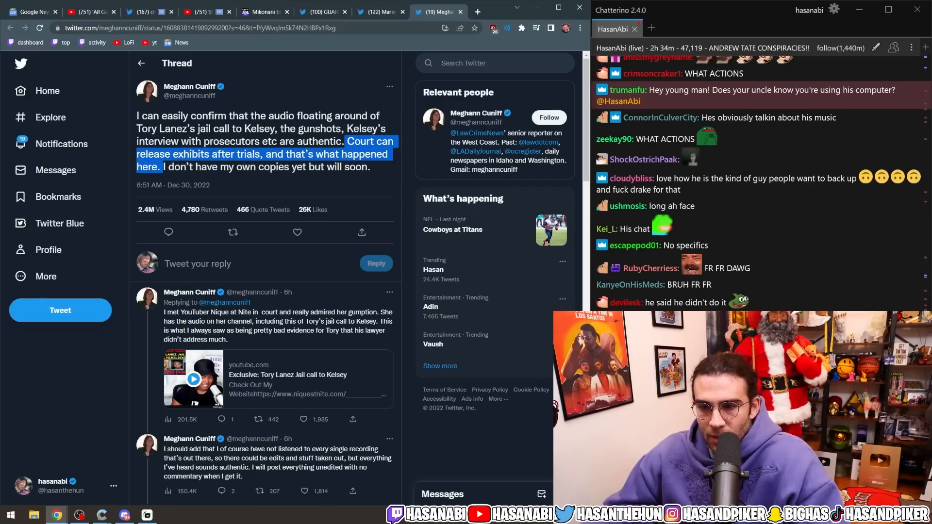
scroll(down, 3)
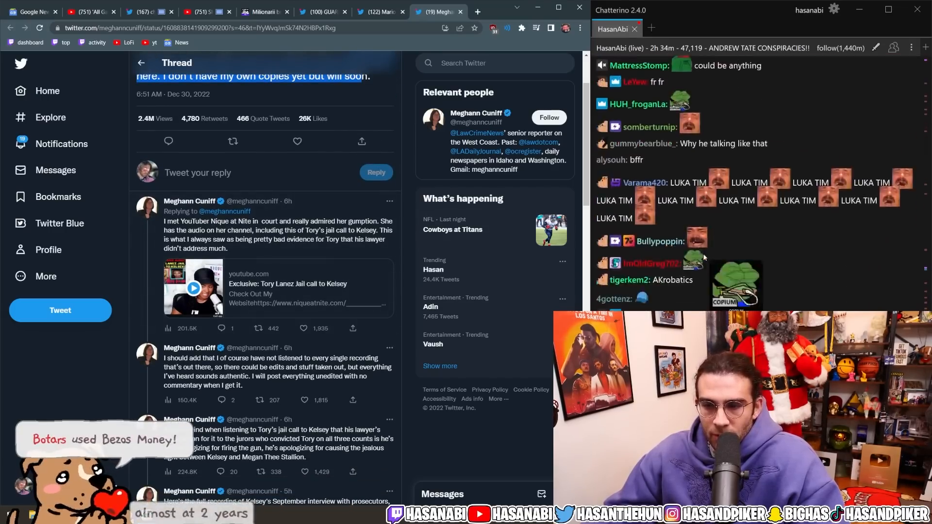
scroll(down, 3)
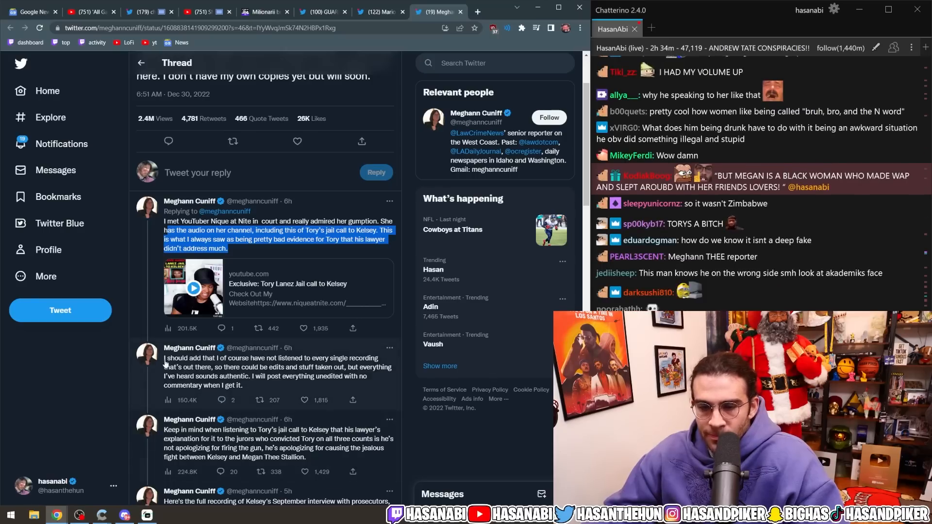
scroll(down, 3)
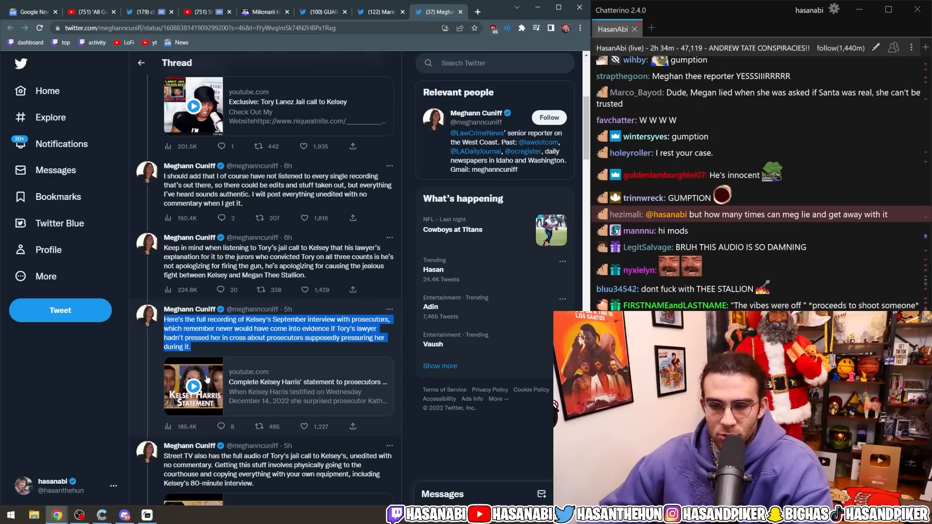
Scroll further, then move via the radio show tab to the torontoceltics reaction-video tweet.
scroll(down, 3)
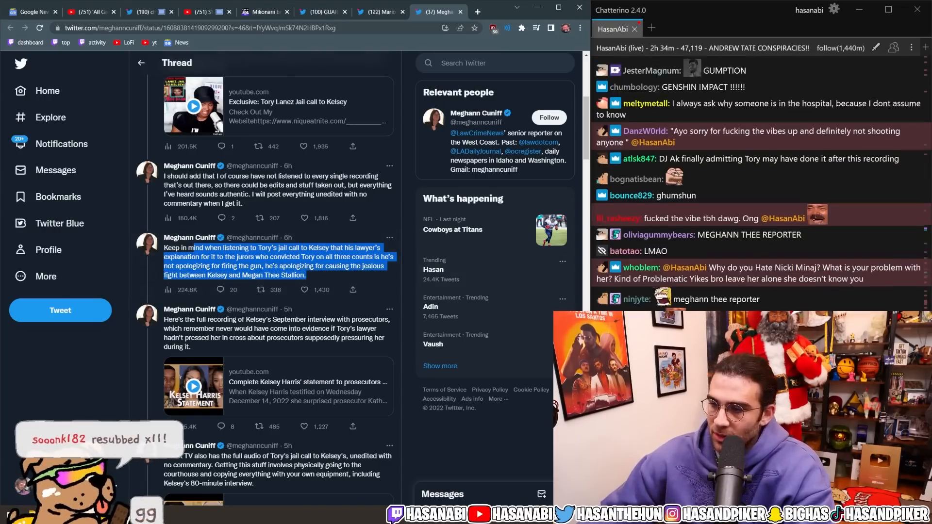
click(202, 11)
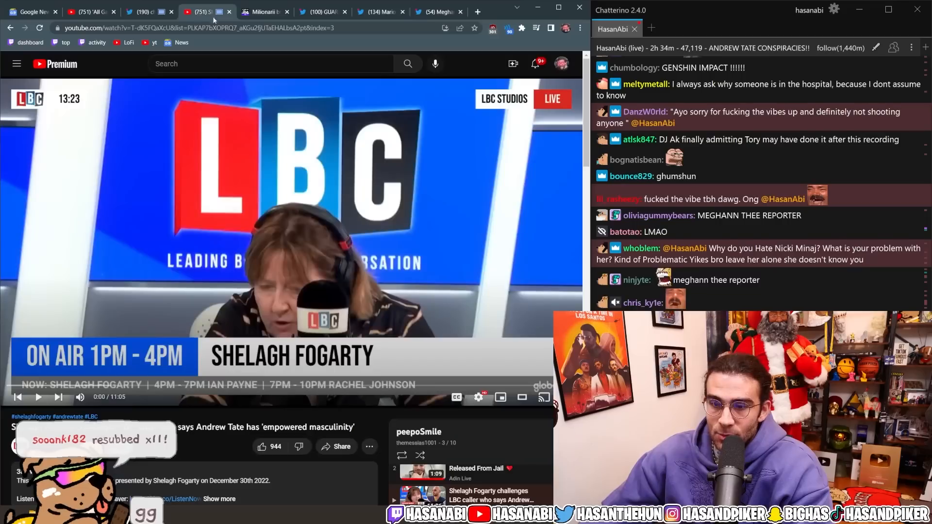
click(145, 11)
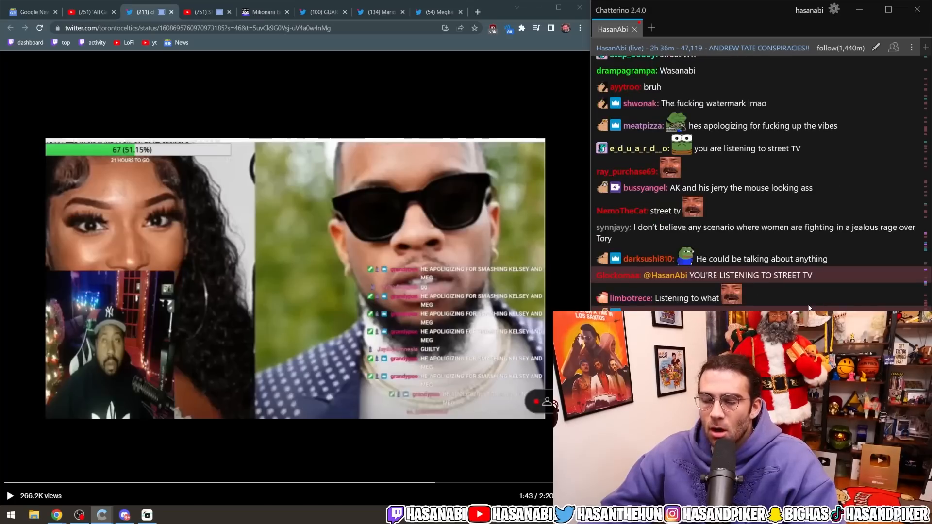
Scroll down C.J. Lawrence's thread on the Tory Lanez case while it loads.
scroll(down, 3)
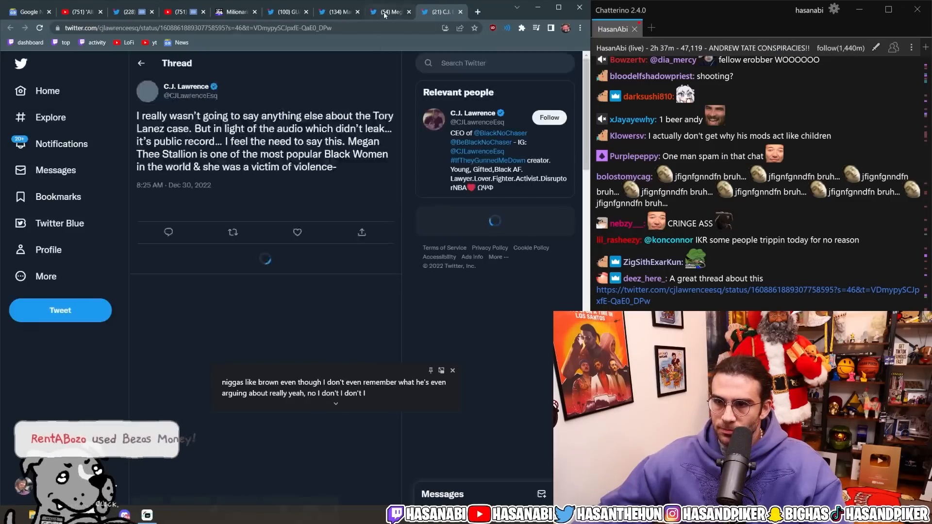
Pass the radio show and reaction video tabs to reach the Imgur not-guilty documents post.
click(175, 11)
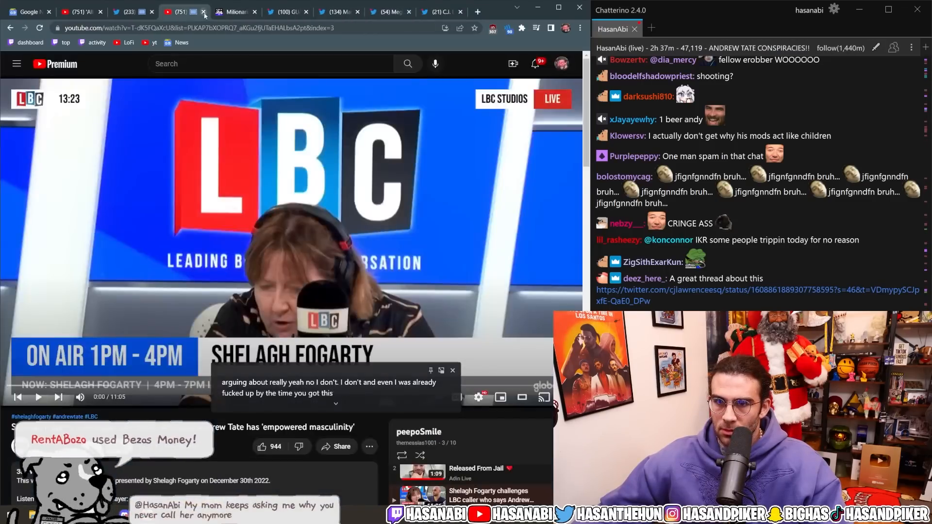
click(130, 11)
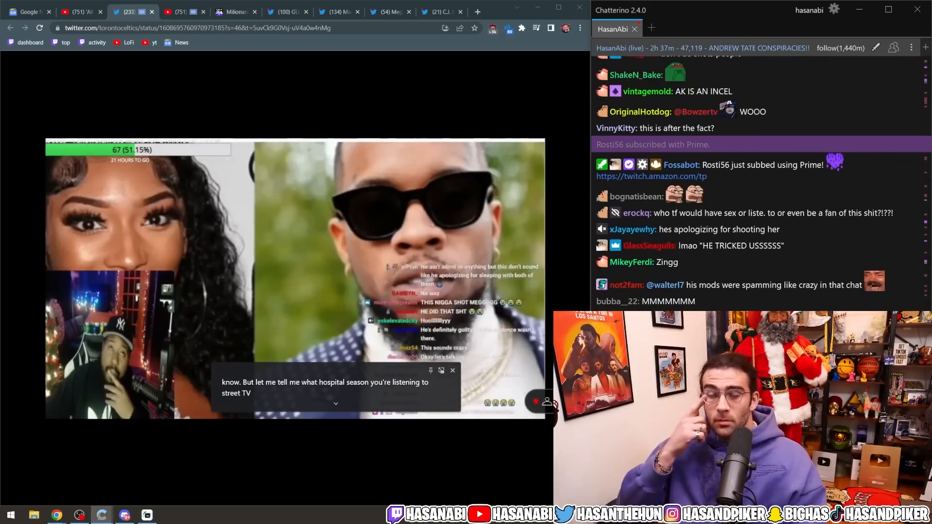
click(442, 11)
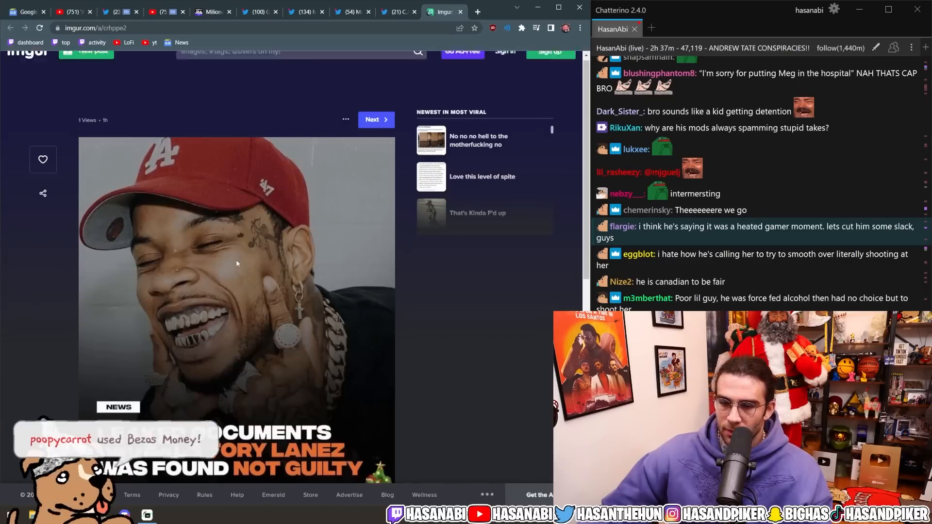
Scroll the Imgur post about documents showing Tory Lanez was found not guilty.
scroll(down, 3)
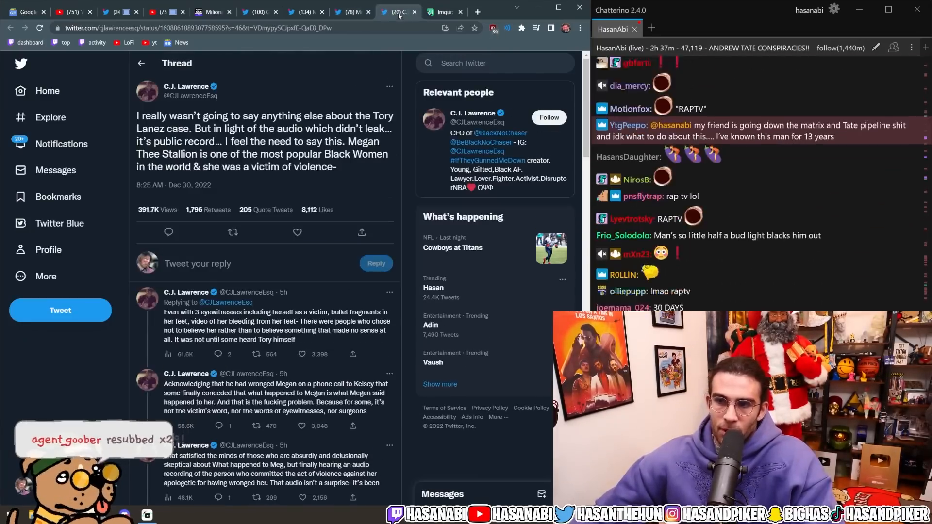
click(442, 11)
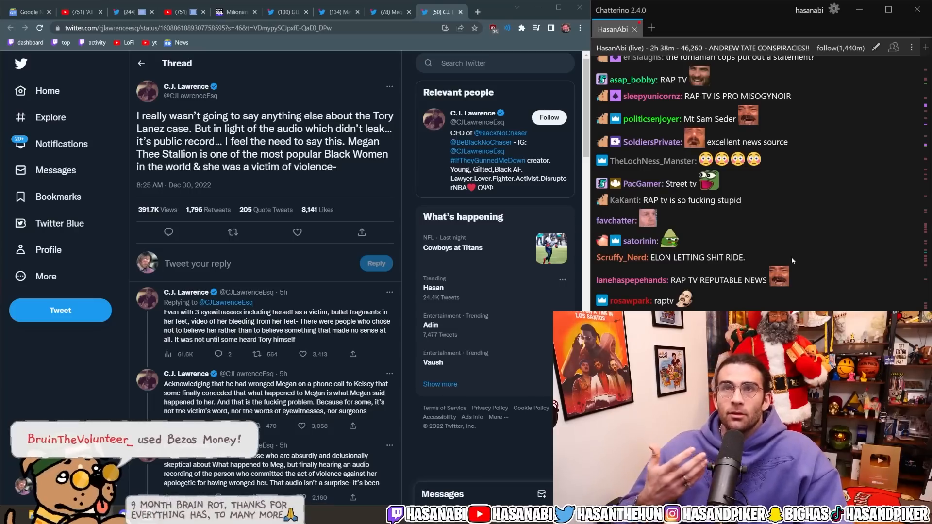
scroll(down, 3)
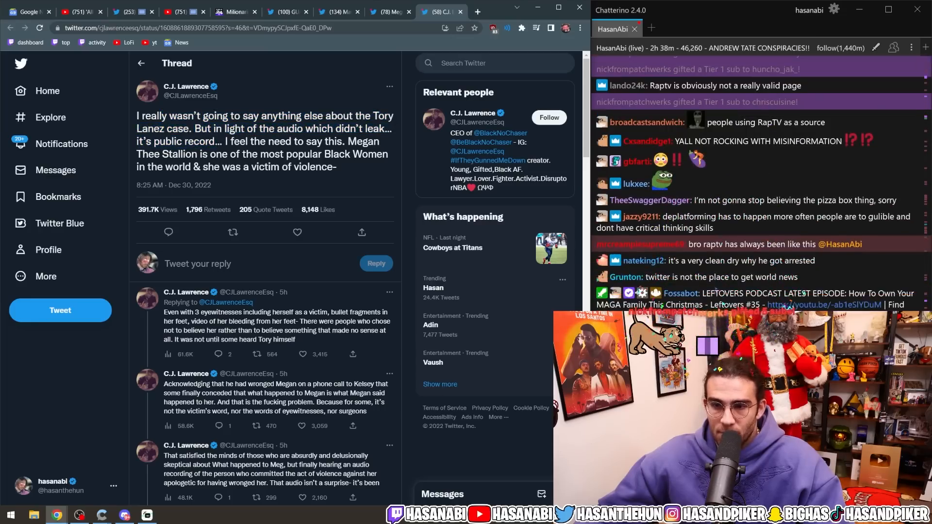
drag(224, 141, 222, 154)
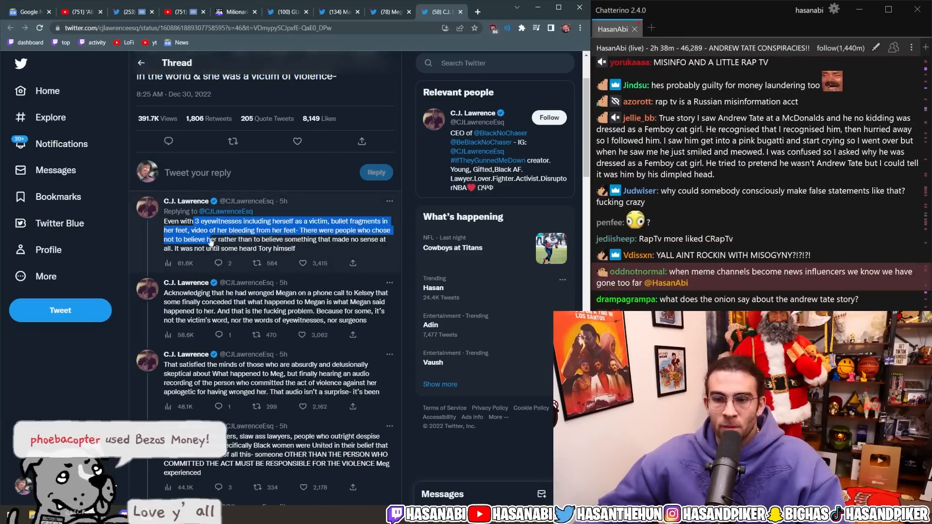
scroll(down, 3)
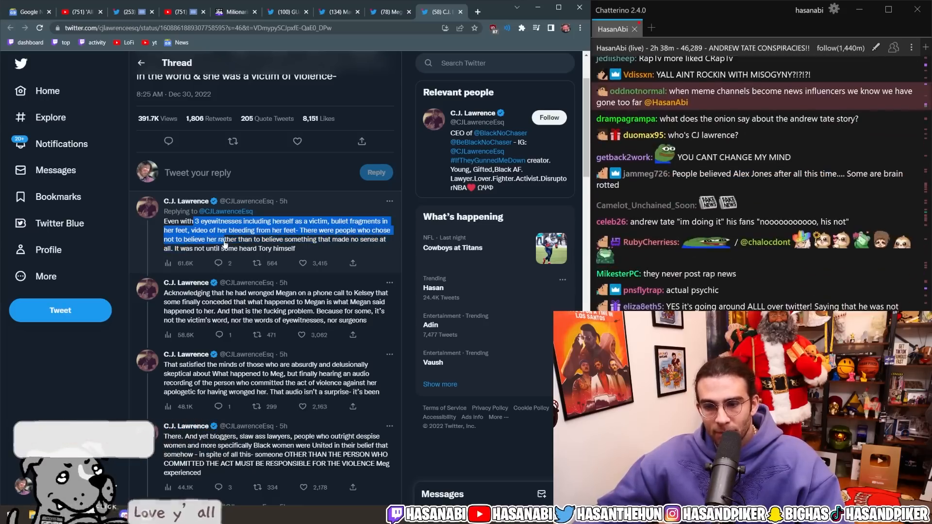
scroll(down, 3)
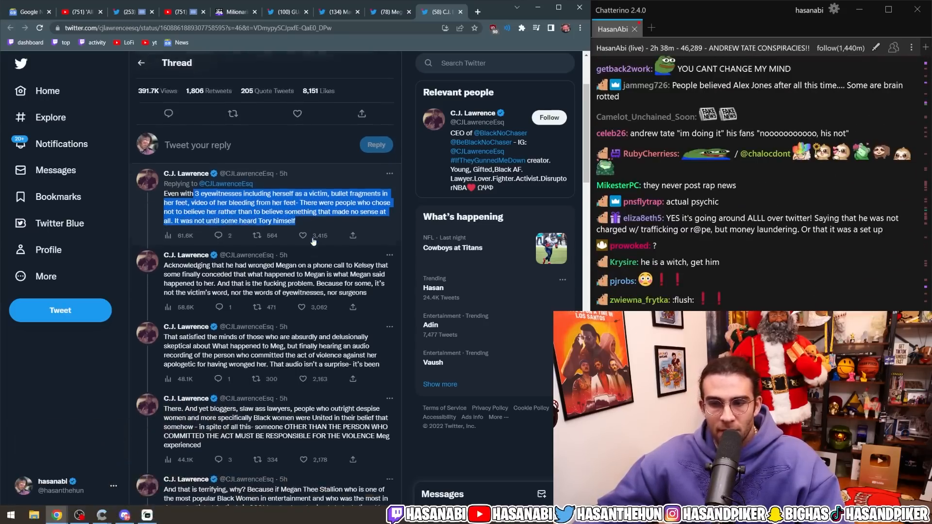
scroll(down, 3)
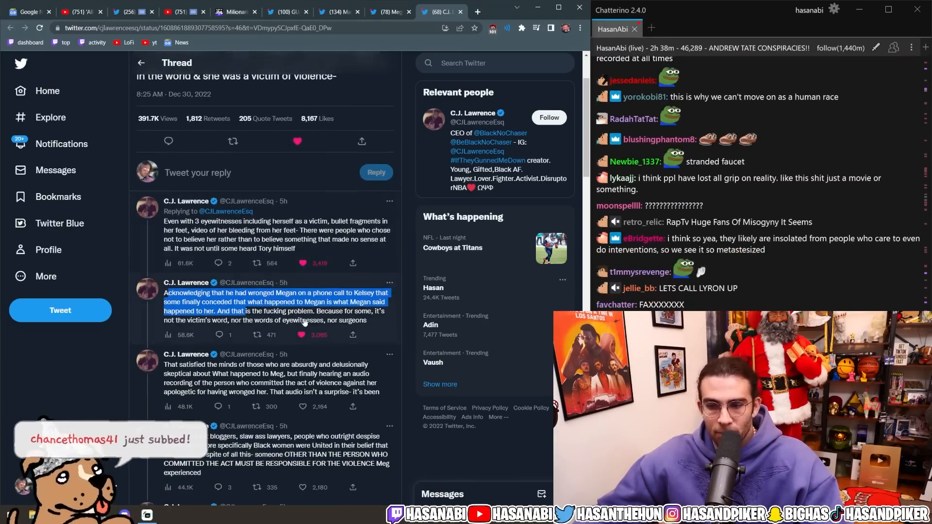
scroll(down, 3)
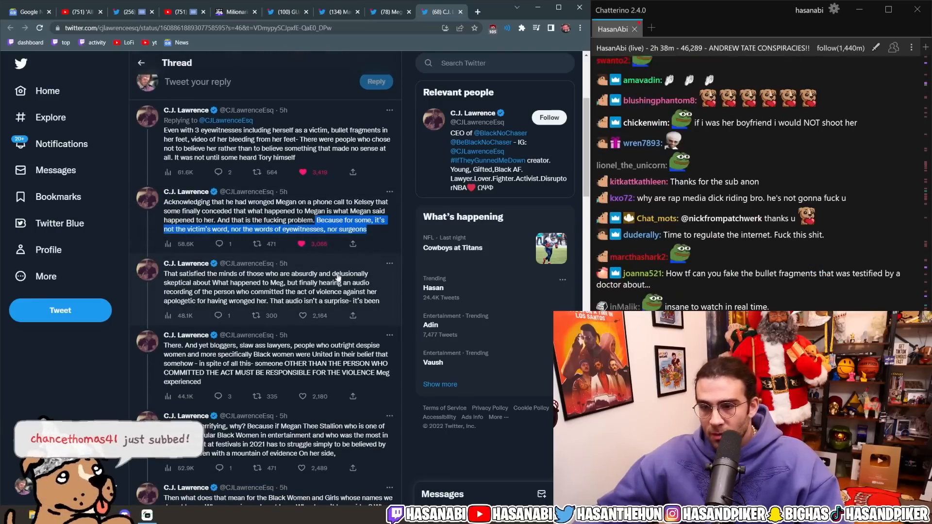
scroll(down, 3)
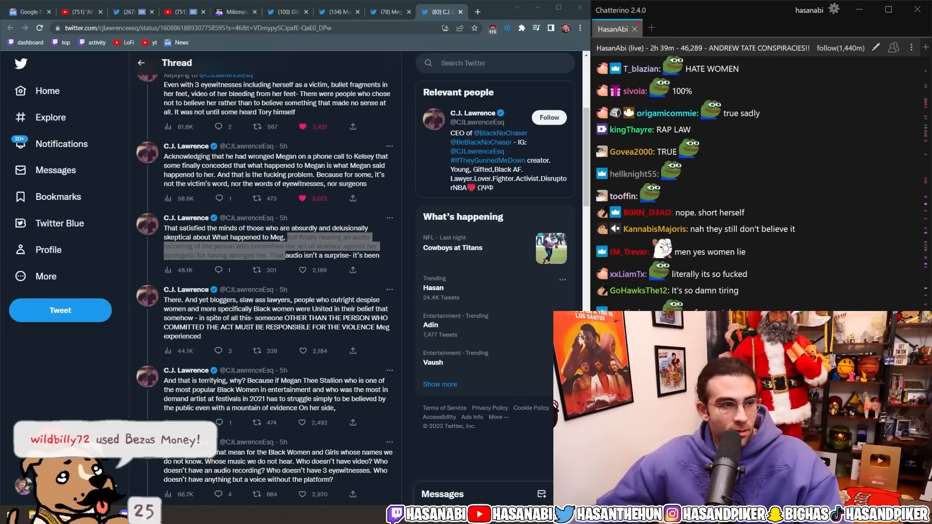
Read down the thread on Black women not being believed, then switch to the DJ Akademiks video tweet.
scroll(down, 3)
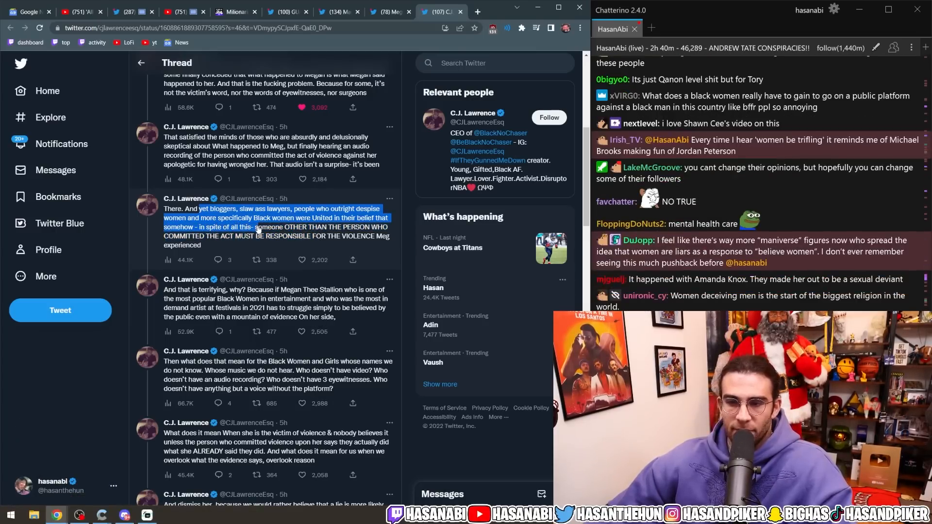
scroll(down, 3)
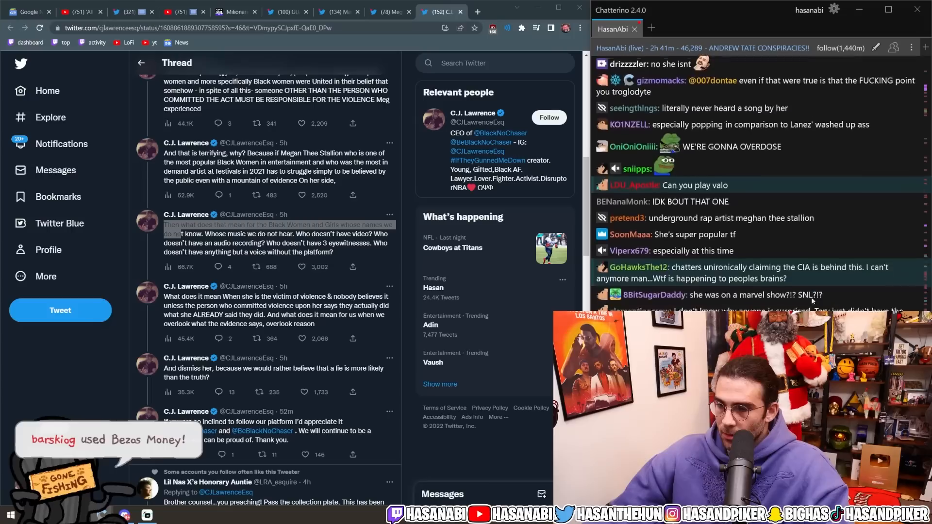
click(660, 202)
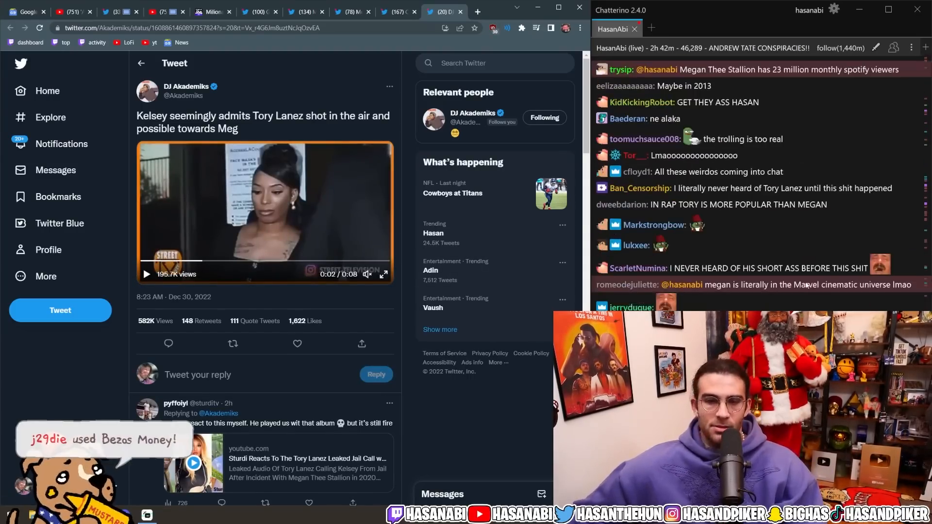
Scroll through the DJ Akademiks tweet with the Kelsey shooting video clip.
scroll(down, 3)
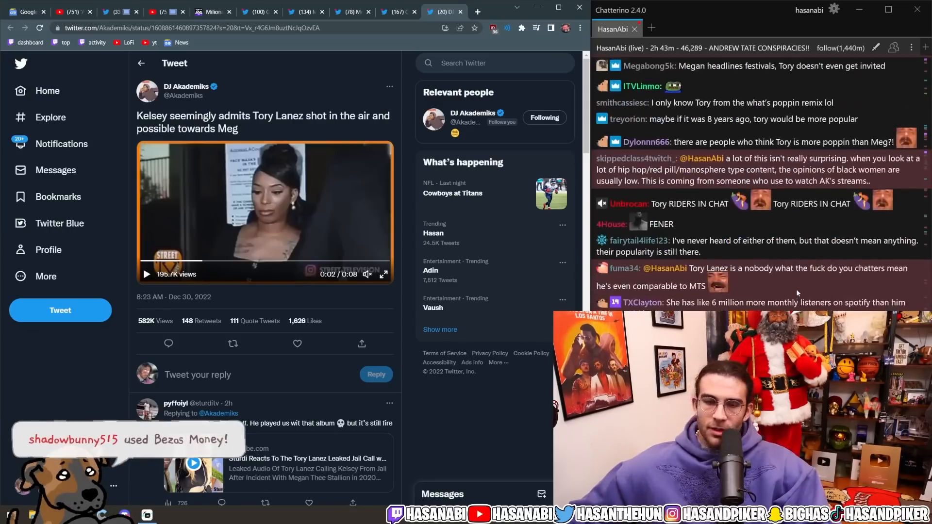
scroll(down, 3)
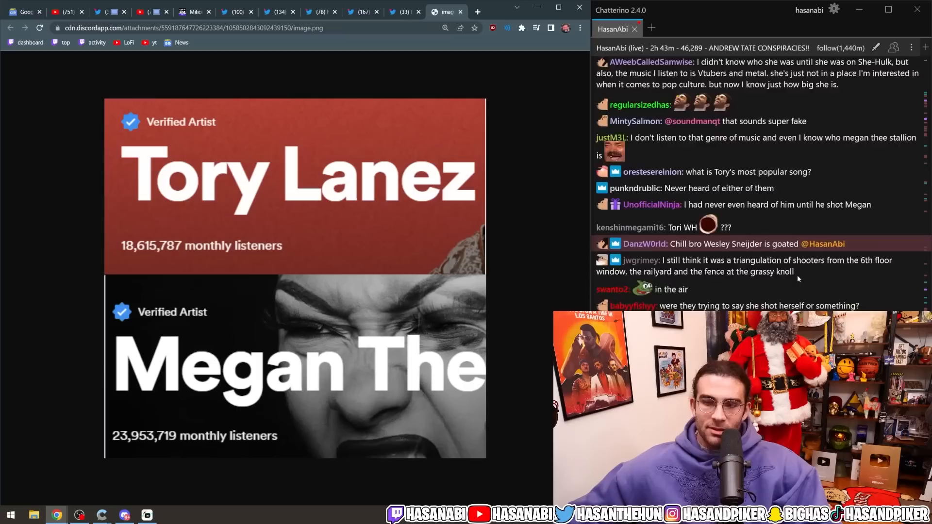
Scroll the Discord image comparing Spotify listeners: 18,615,787 for Tory Lanez versus 23,953,719 for Megan.
scroll(down, 3)
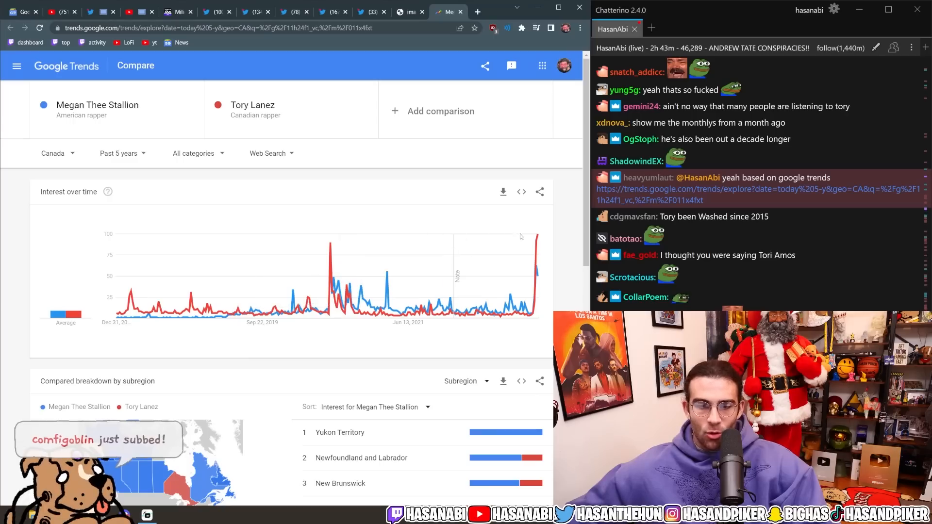
mouse_move(398, 273)
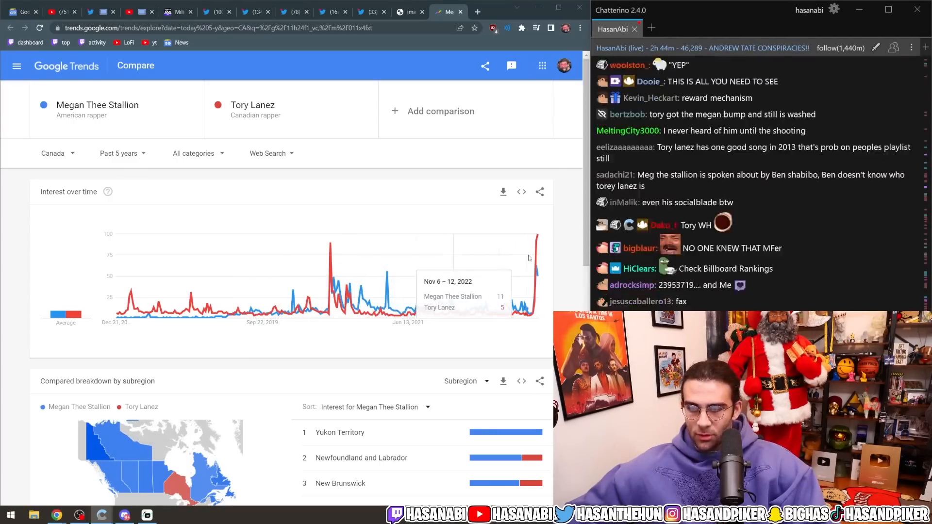
Scroll down to the Canadian subregion breakdown, where Yukon Territory ranks first for Megan Thee Stallion.
scroll(down, 3)
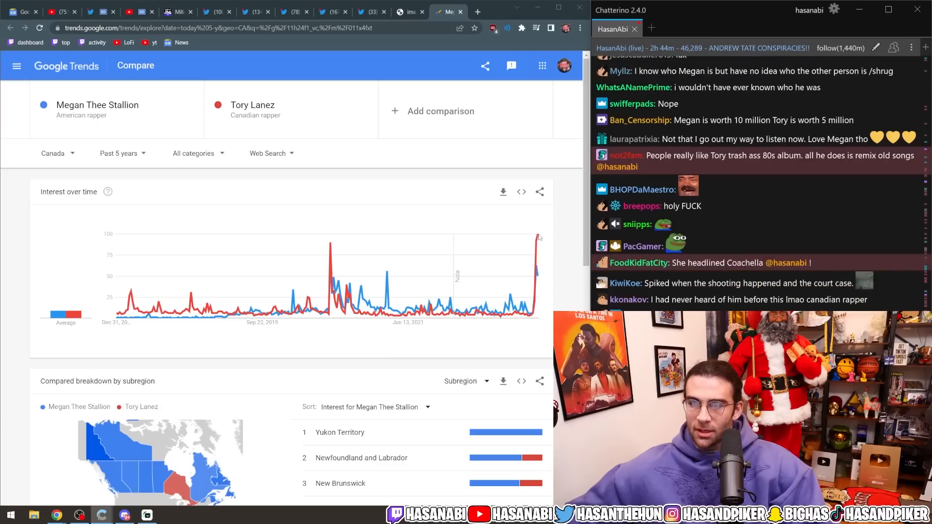
mouse_move(537, 243)
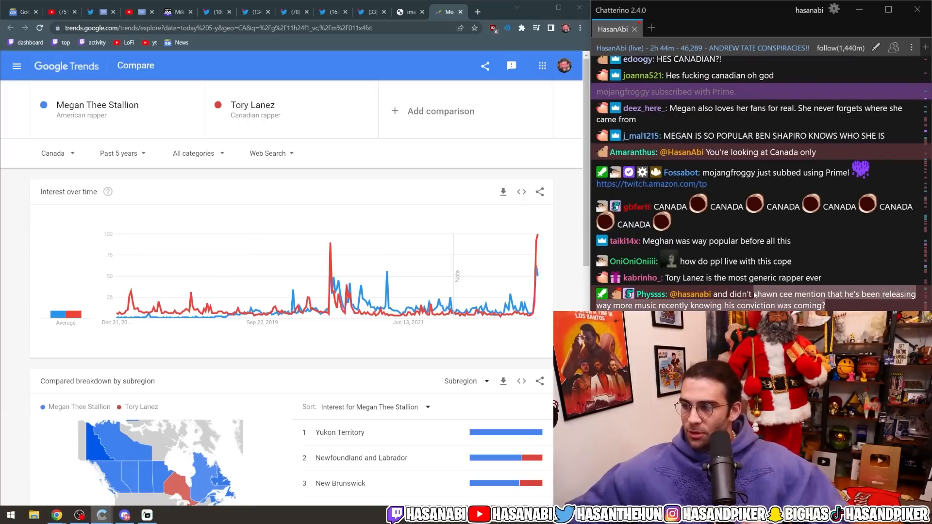
scroll(down, 3)
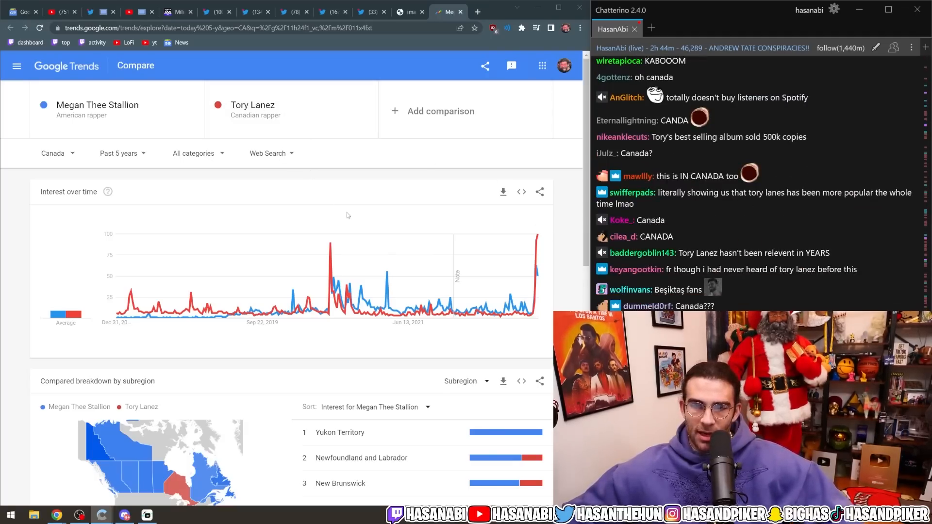
Switch the comparison's location dropdown from Canada to Worldwide.
click(53, 153)
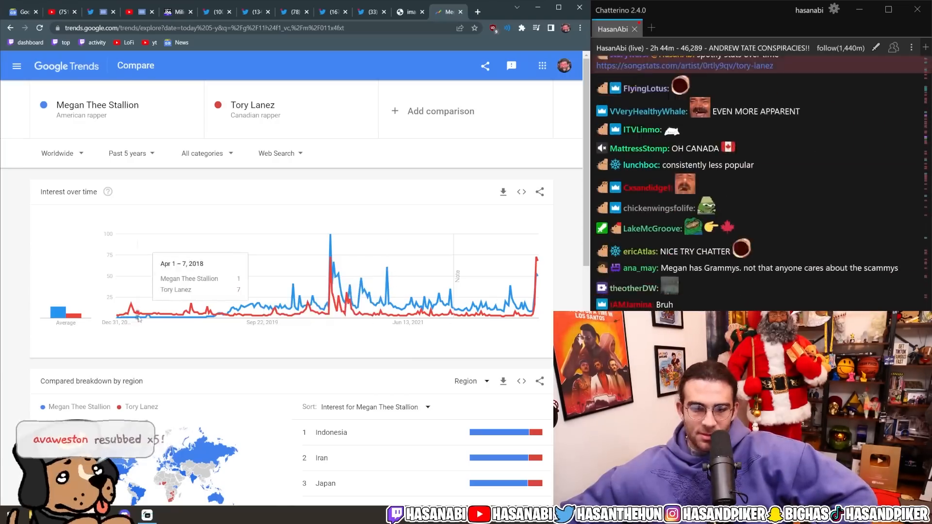
mouse_move(205, 318)
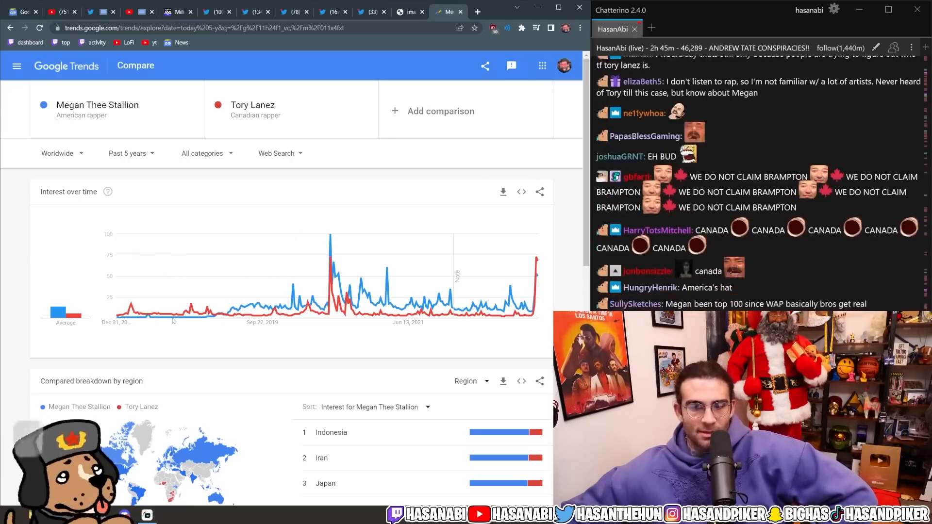
mouse_move(330, 238)
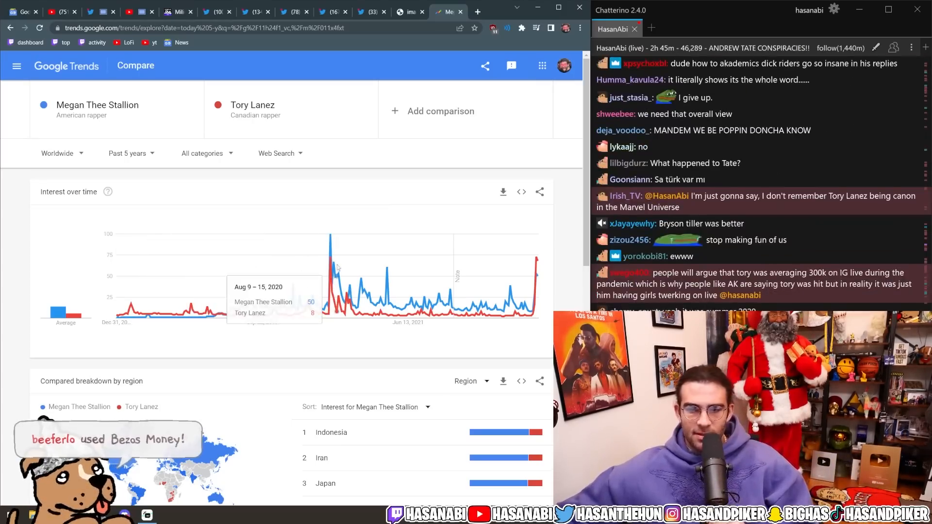
mouse_move(355, 248)
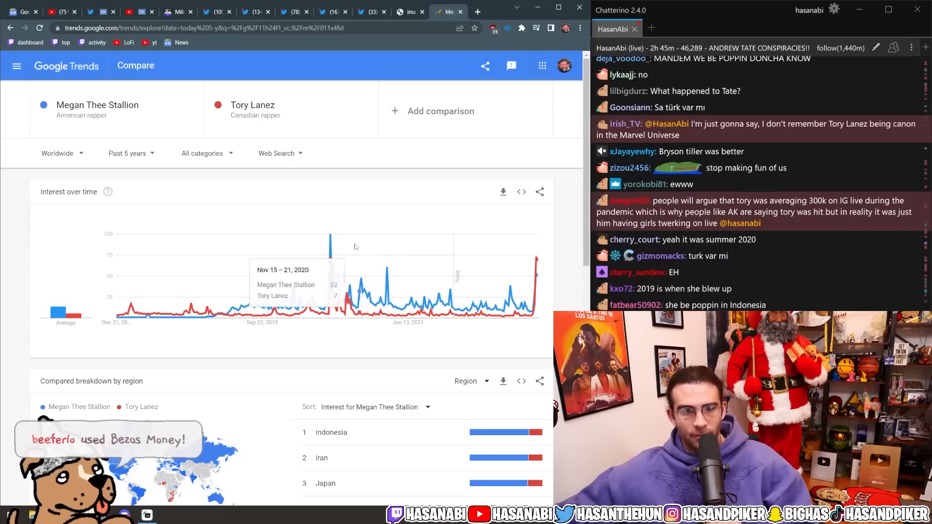
mouse_move(274, 273)
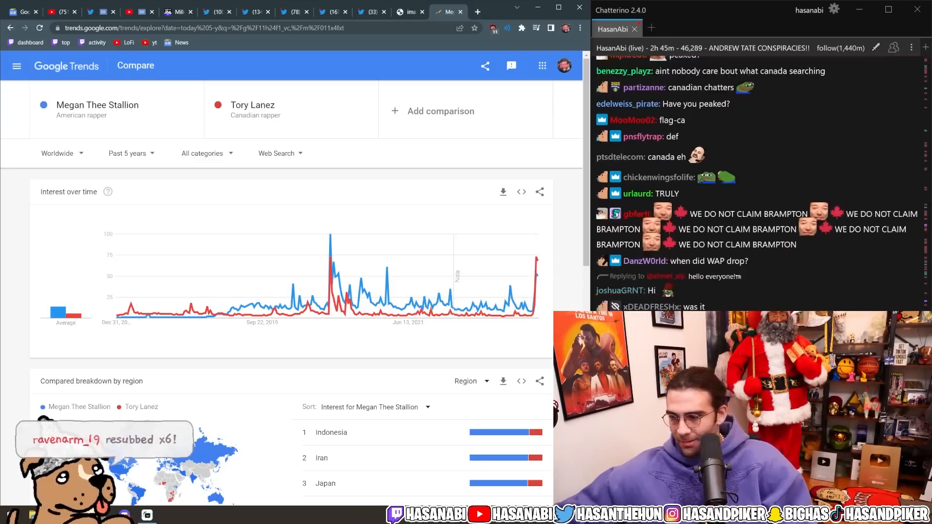
Scroll through the Imgur Billboard Hot 100 chart histories of Tory Lanez and Megan Thee Stallion.
click(443, 12)
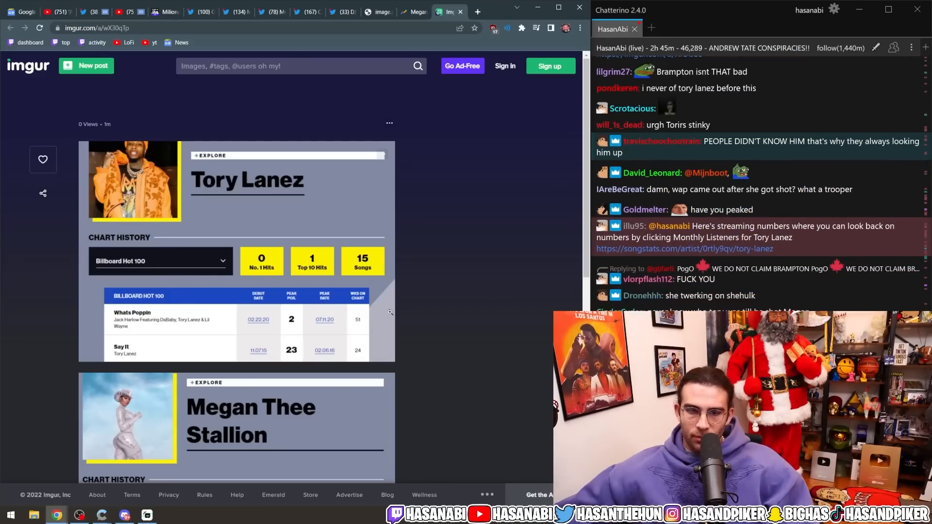
scroll(down, 3)
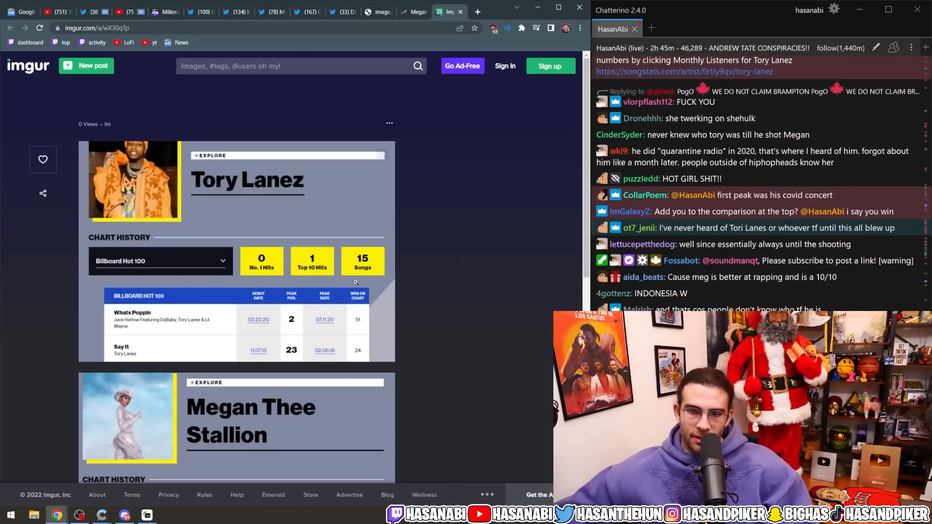
scroll(down, 3)
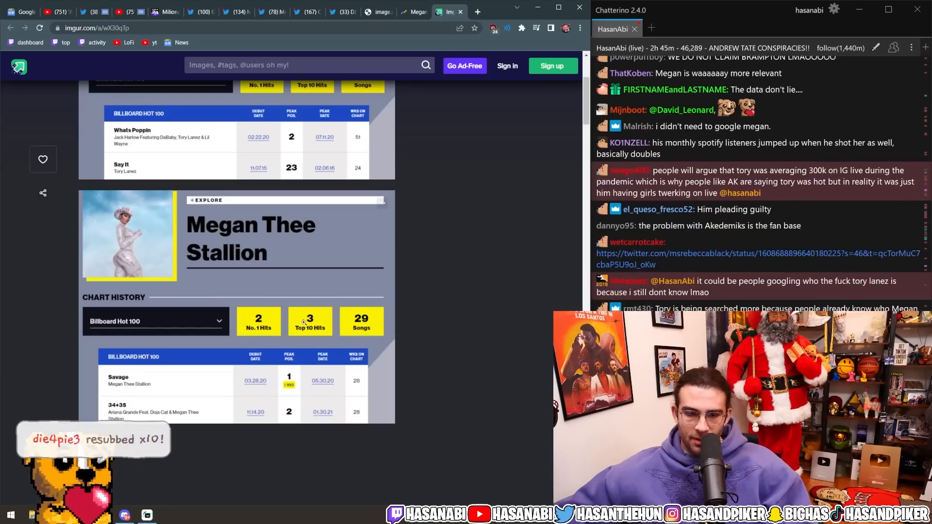
scroll(down, 3)
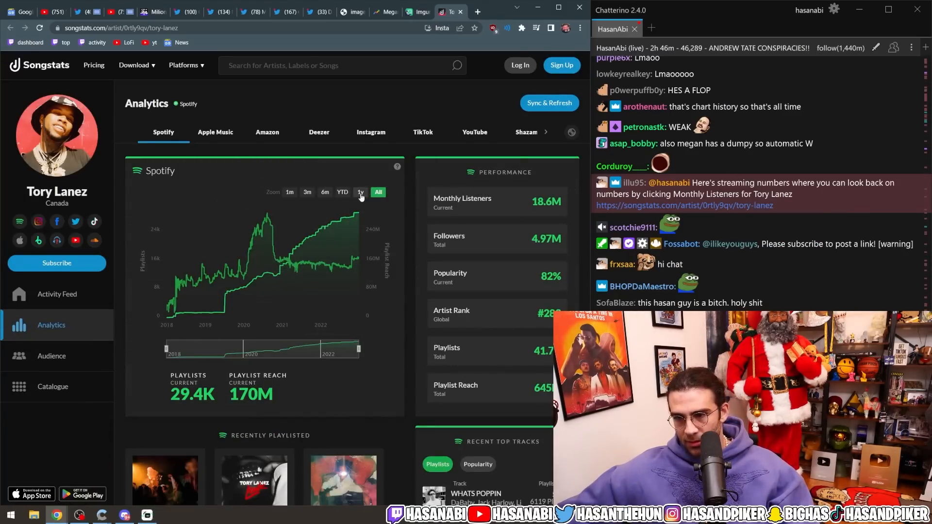
click(378, 193)
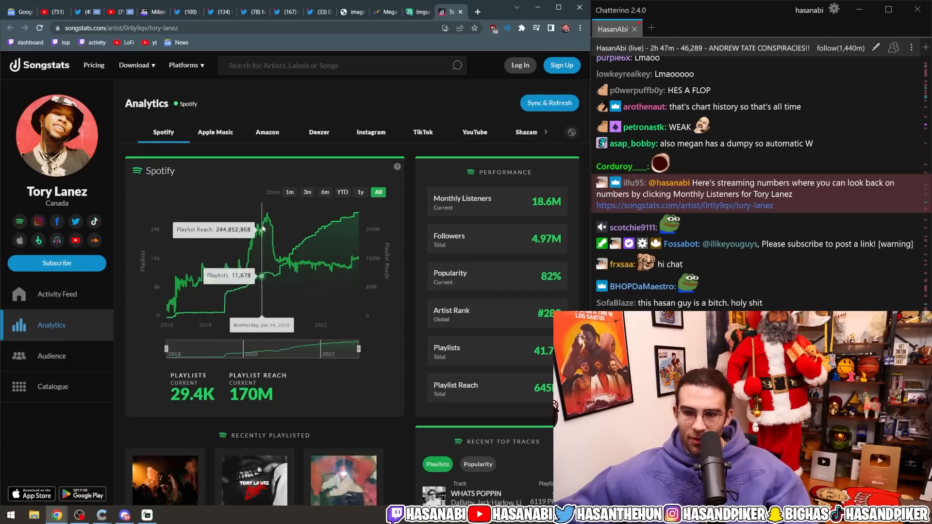
mouse_move(266, 226)
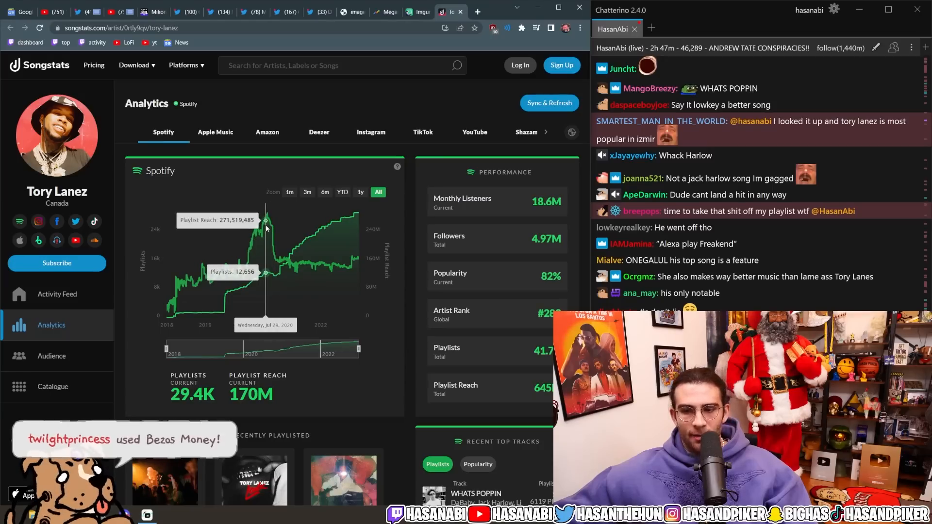
mouse_move(237, 268)
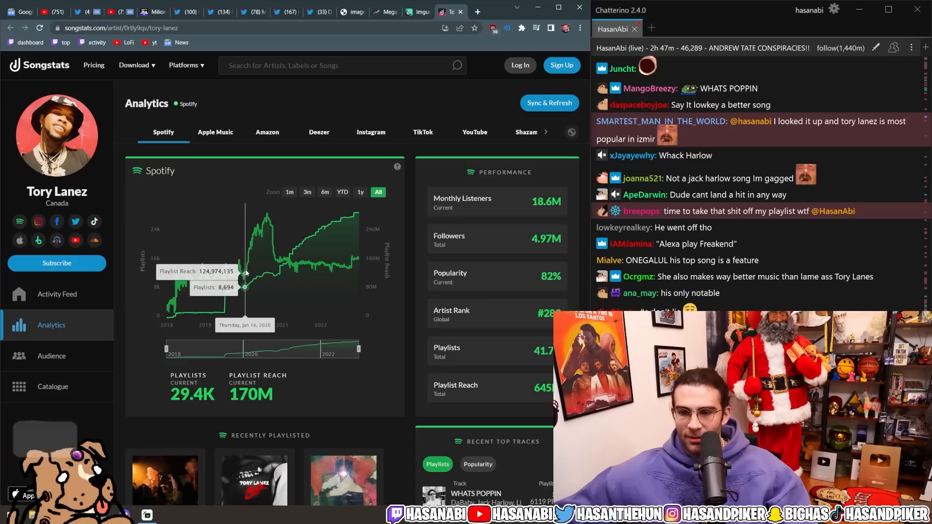
mouse_move(267, 228)
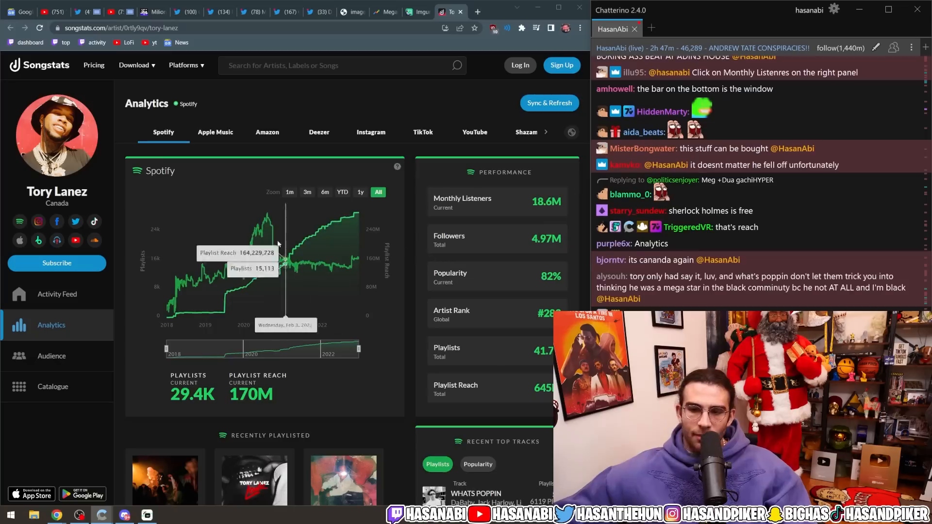
mouse_move(243, 273)
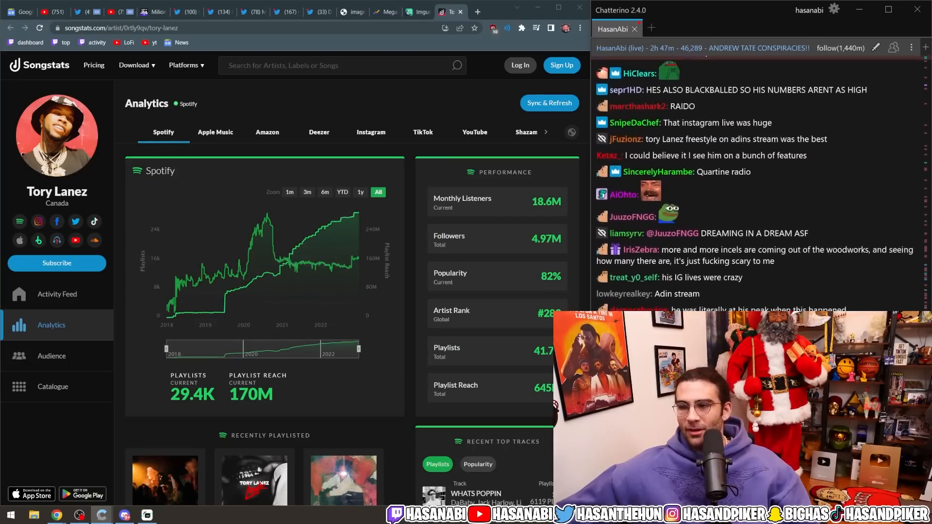
mouse_move(280, 259)
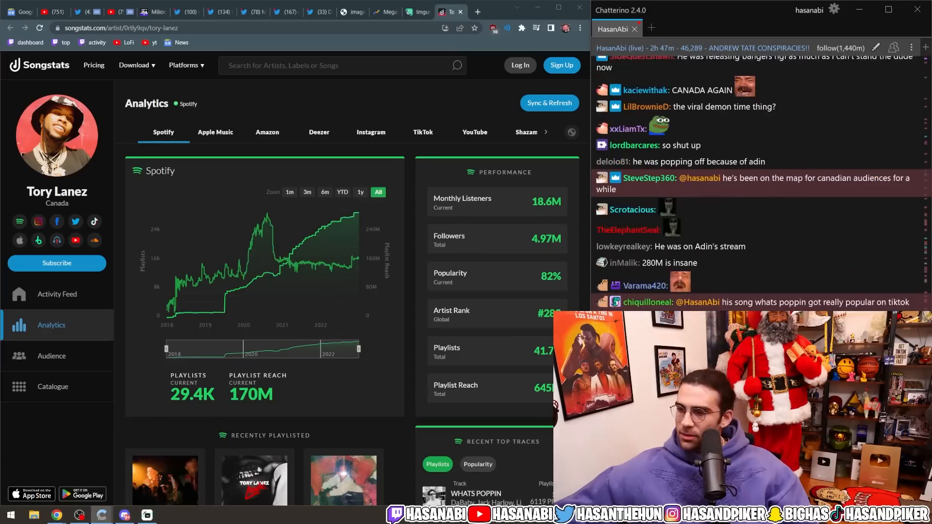
scroll(down, 3)
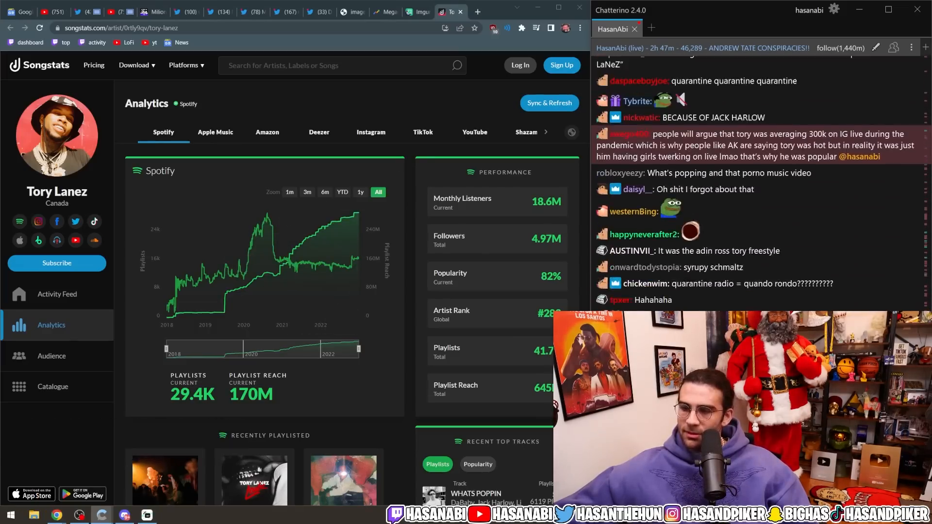
scroll(down, 3)
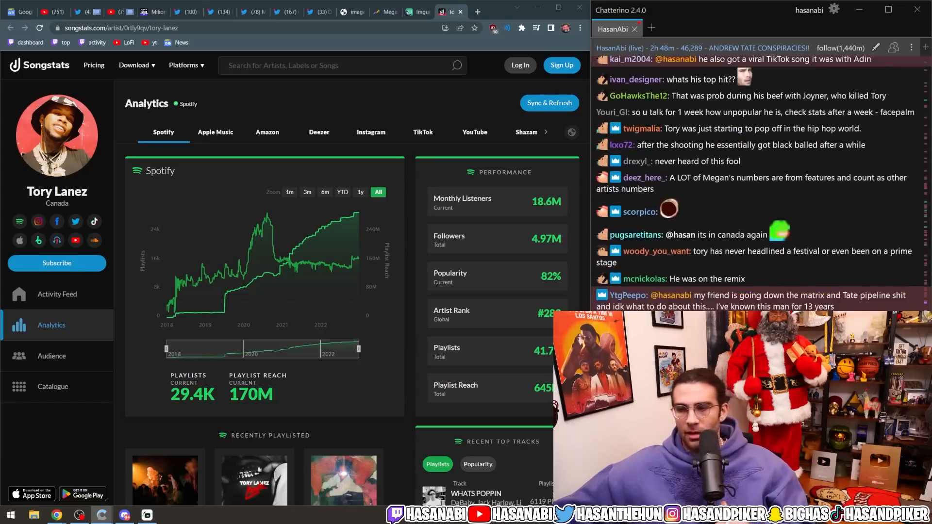
Close the stats tabs and return to the Toronto Celtics tweet's video clip via the LBC tab.
click(287, 12)
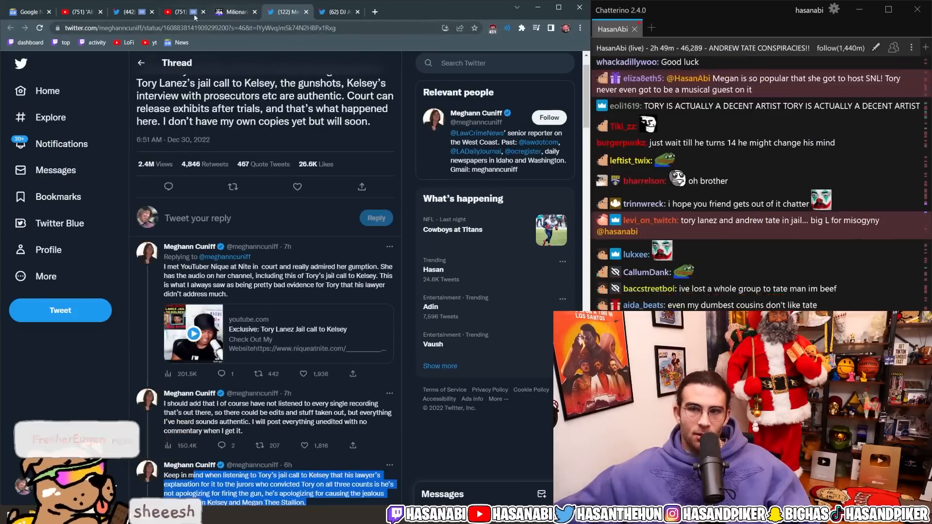
click(232, 11)
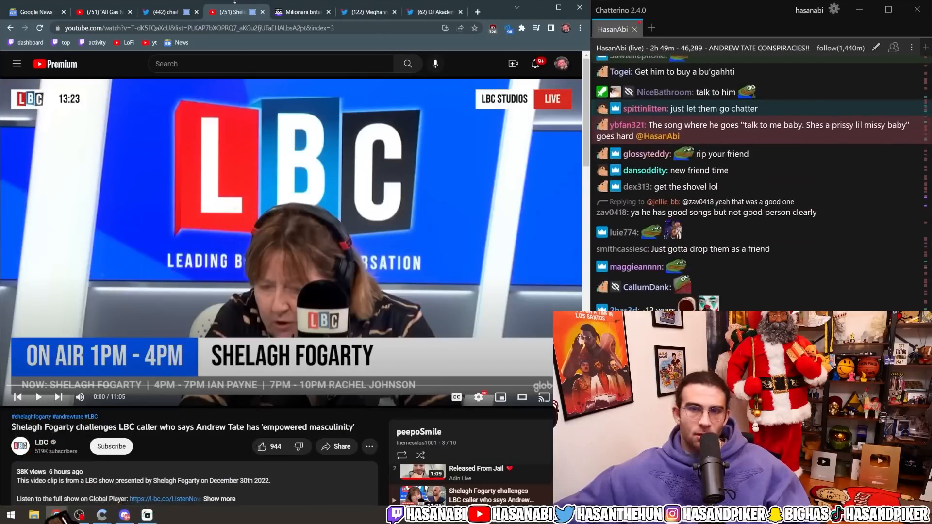
click(169, 11)
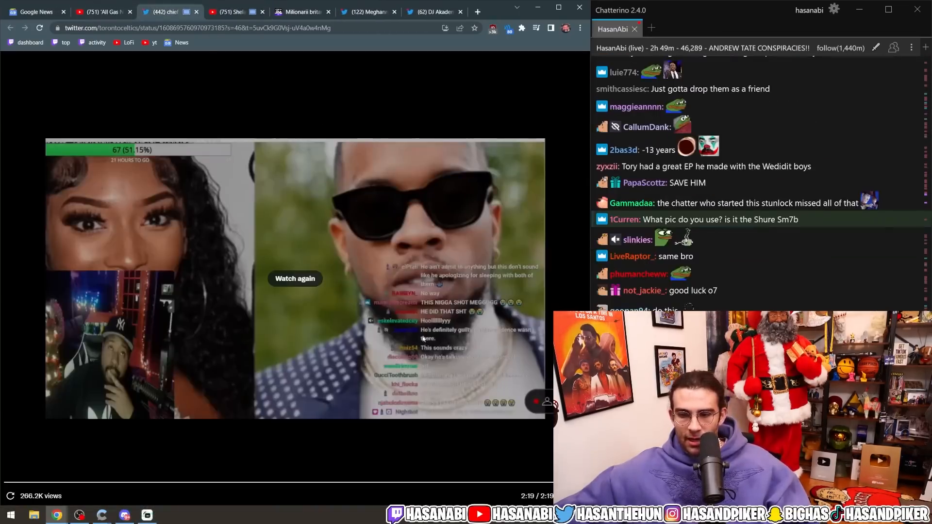